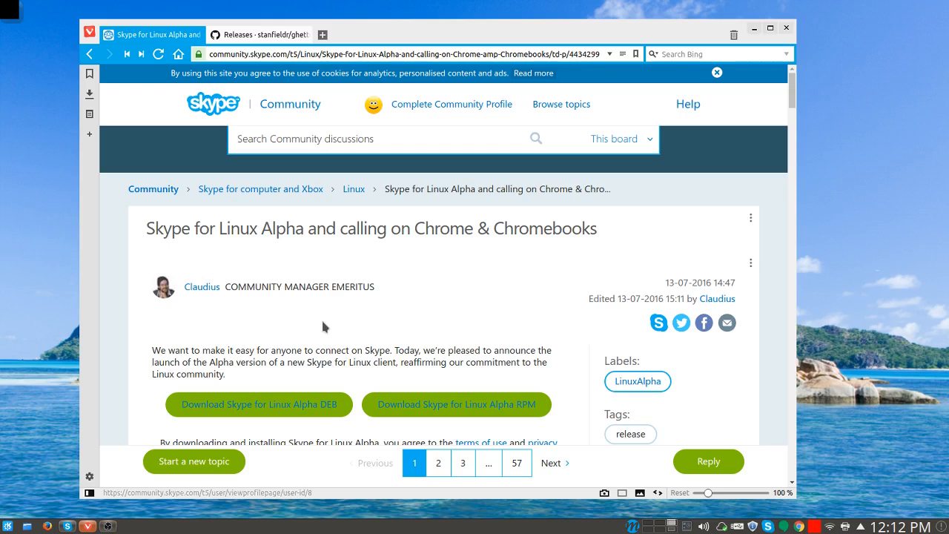
scroll("down", 3)
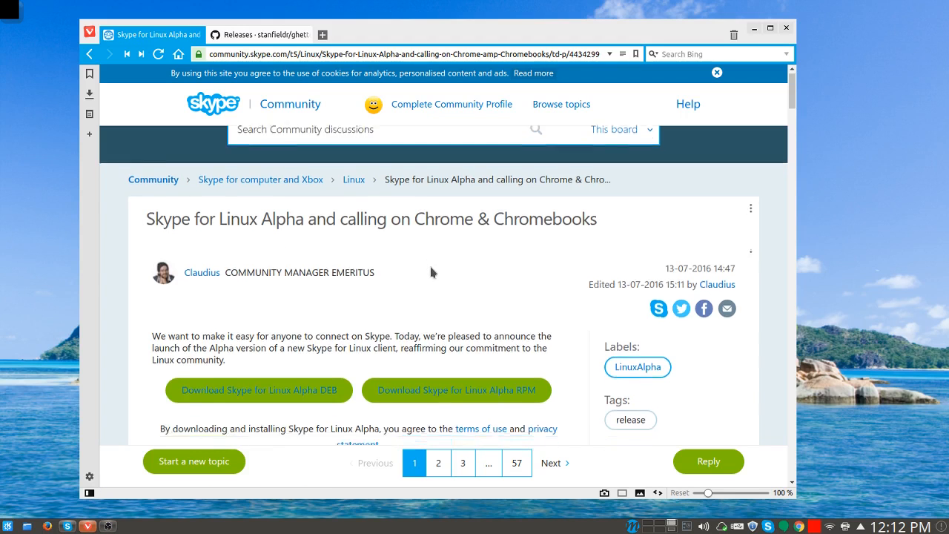
scroll("down", 3)
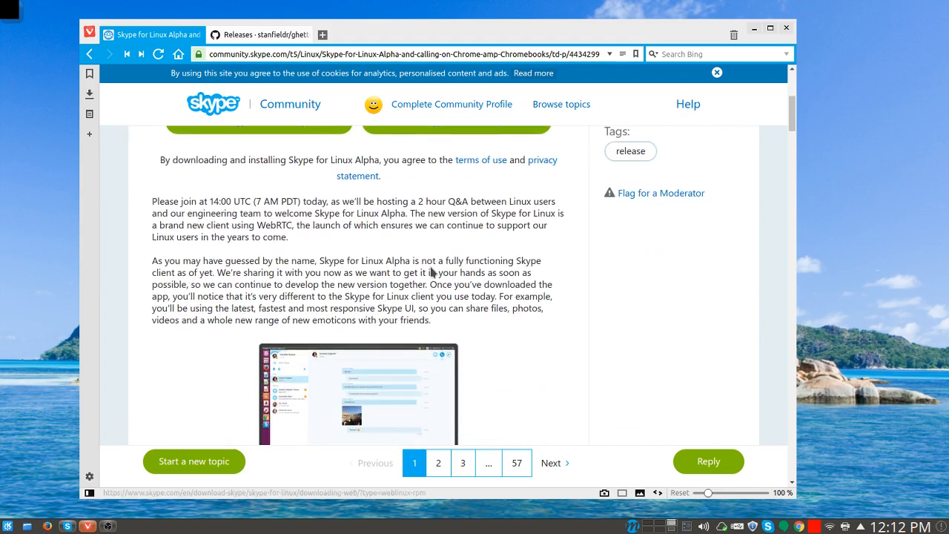
scroll("down", 3)
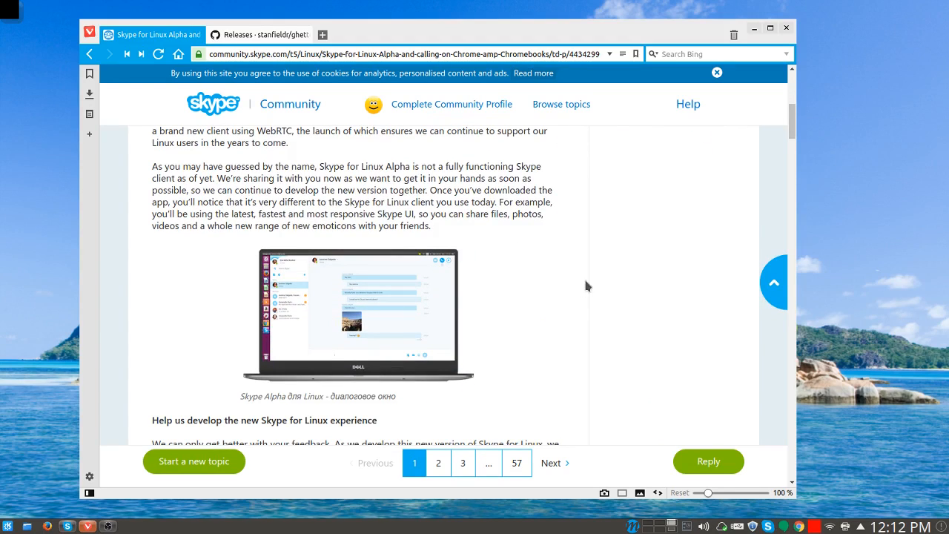
scroll("down", 3)
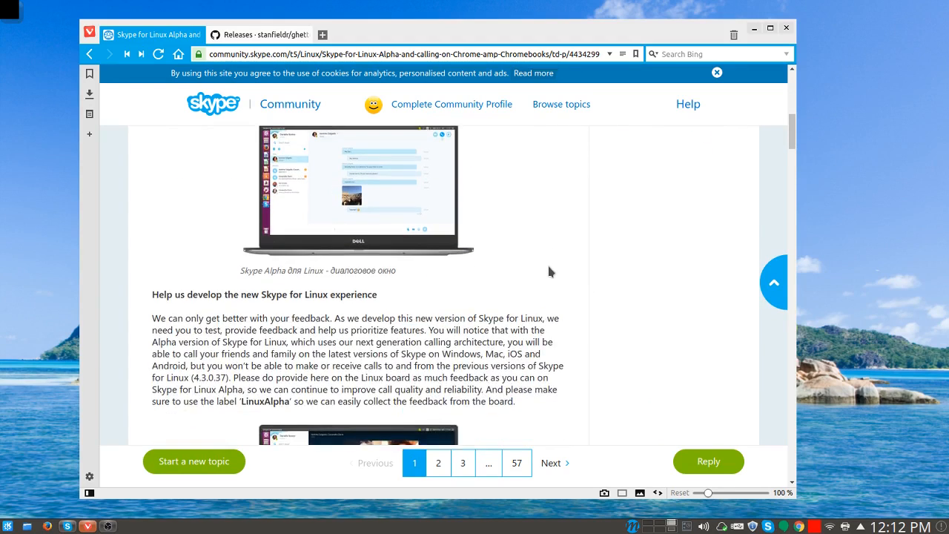
scroll("up", 3)
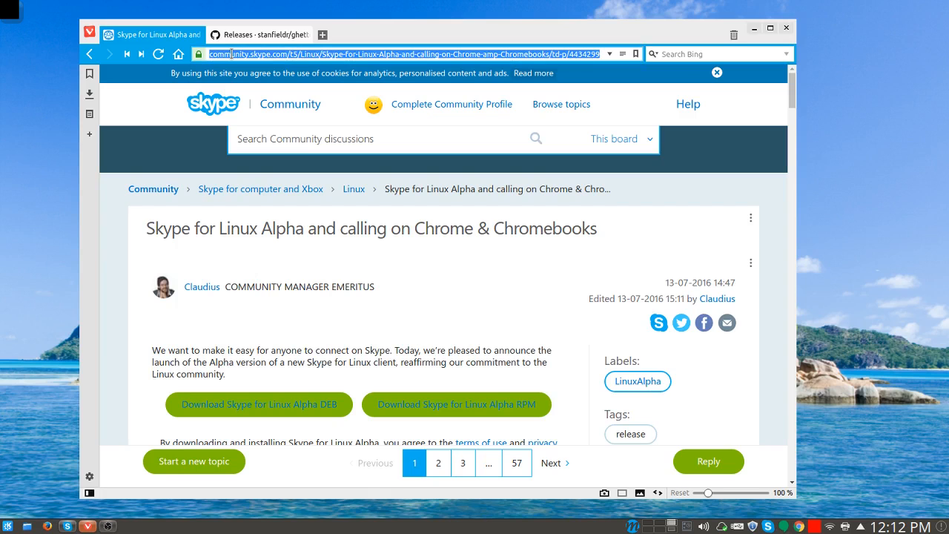
type("we")
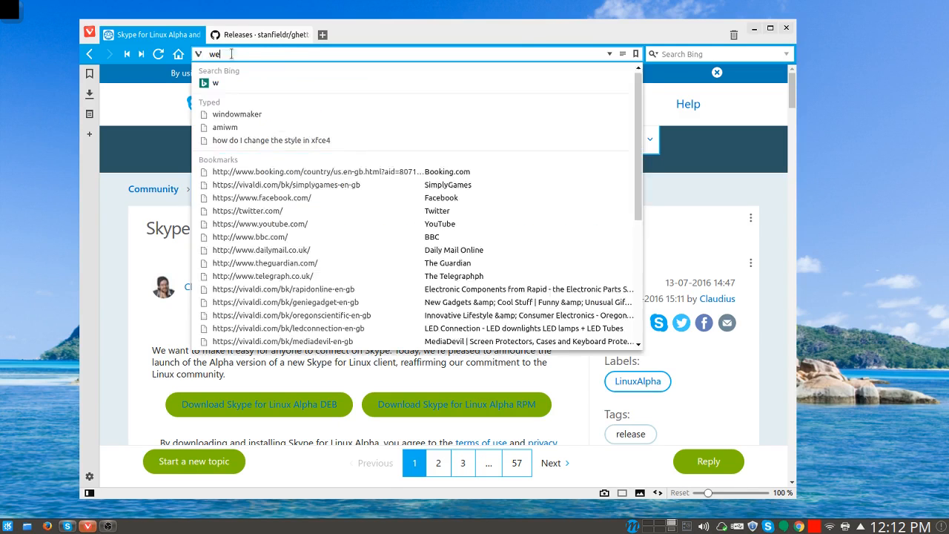
type("web.skype.com/")
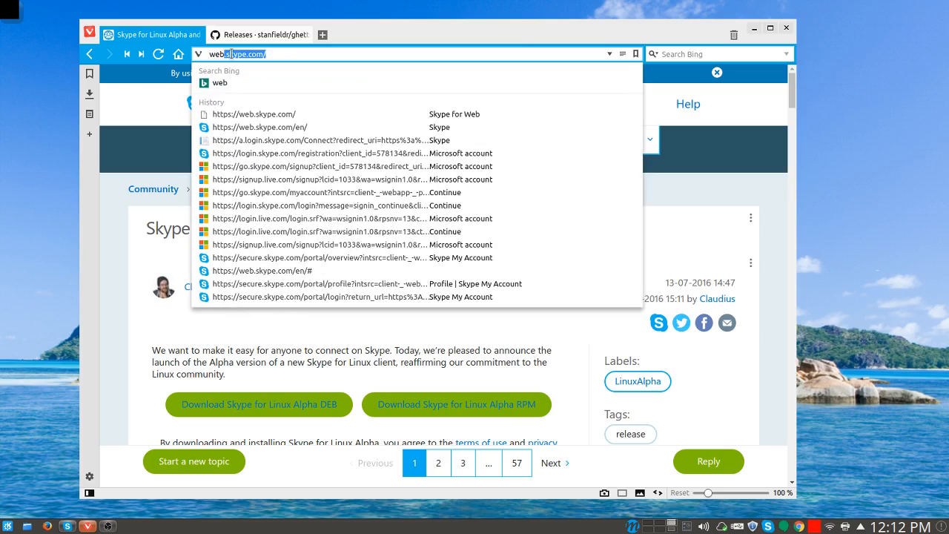
left_click(259, 127)
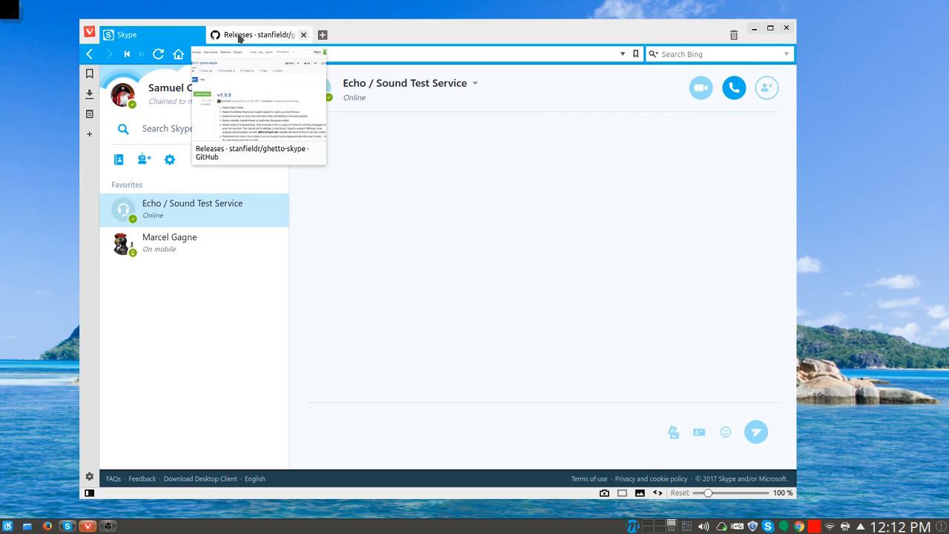
Switch to the stanfieldr/ghetto-skype Releases tab and scroll through the v1.5.0 downloads.
left_click(260, 35)
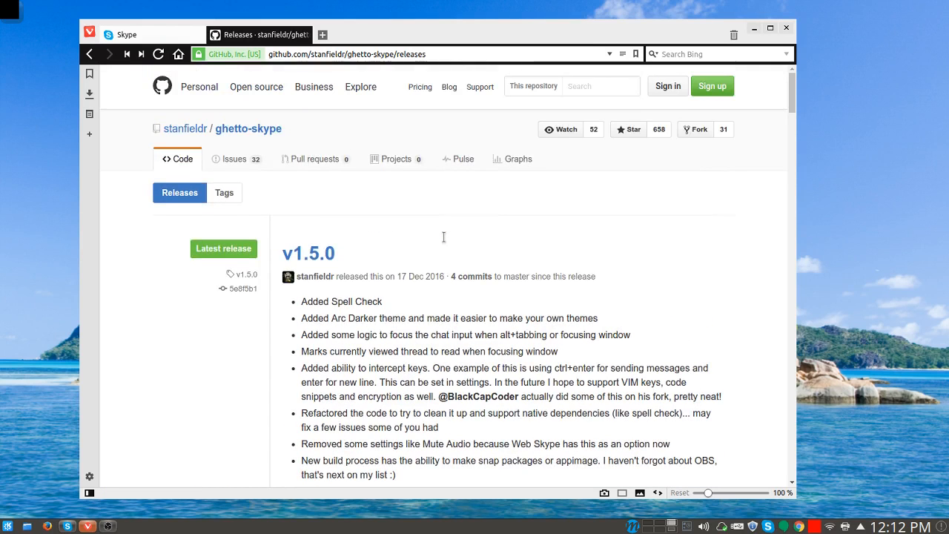
mouse_move(421, 294)
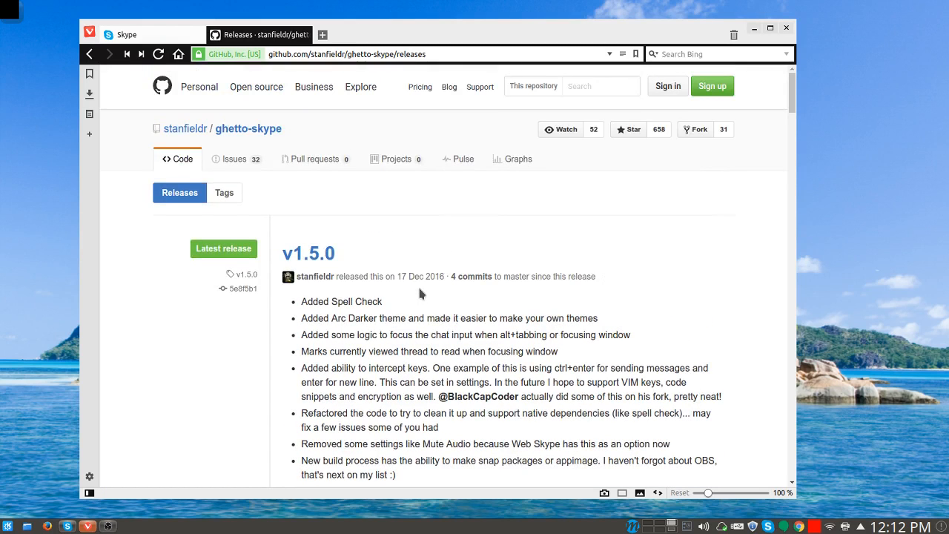
scroll("down", 3)
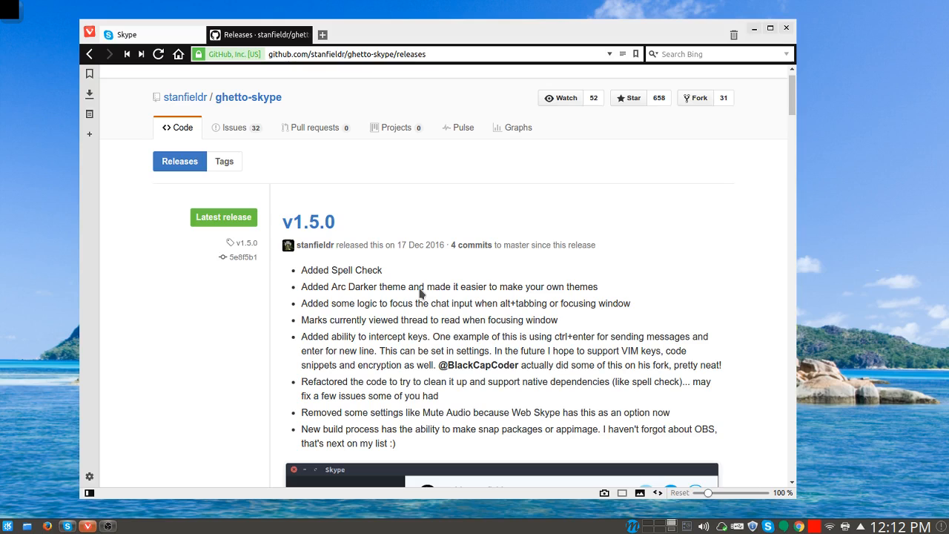
scroll("down", 3)
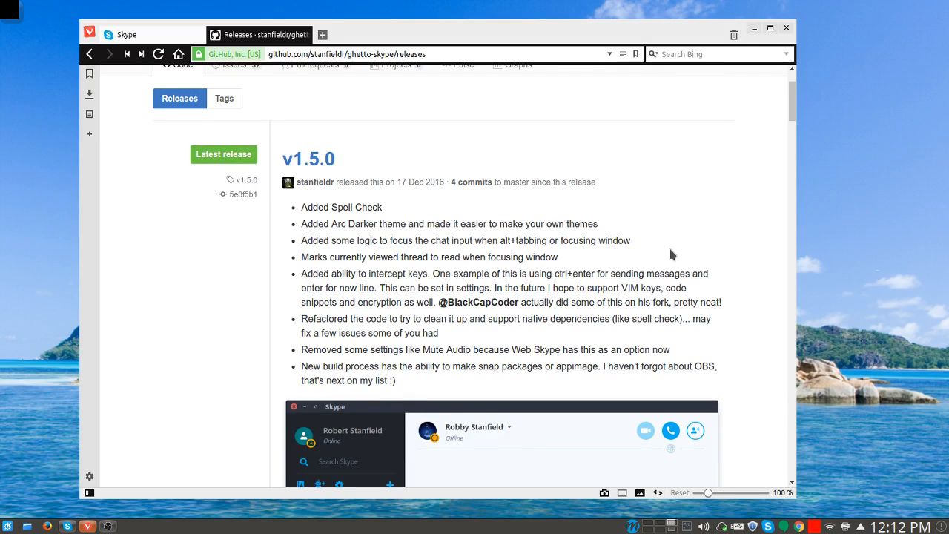
scroll("down", 3)
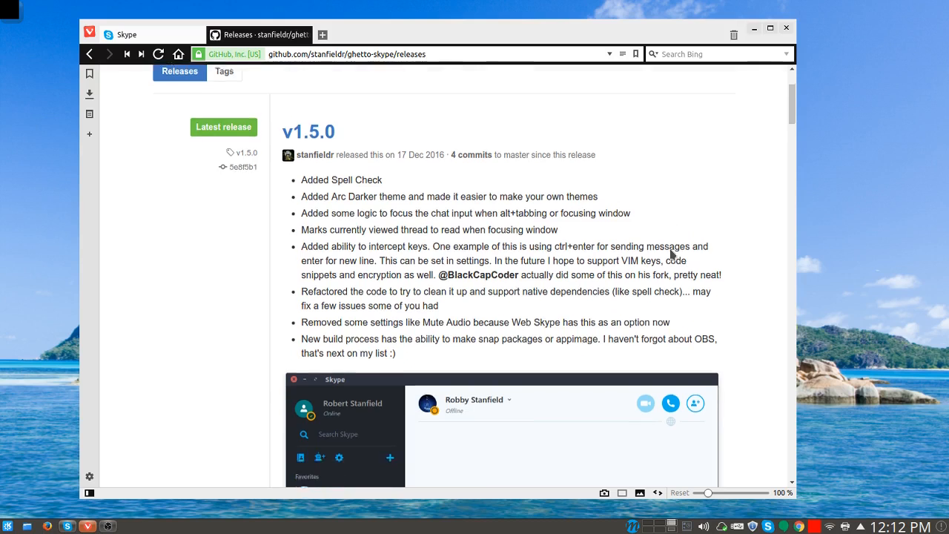
scroll("down", 3)
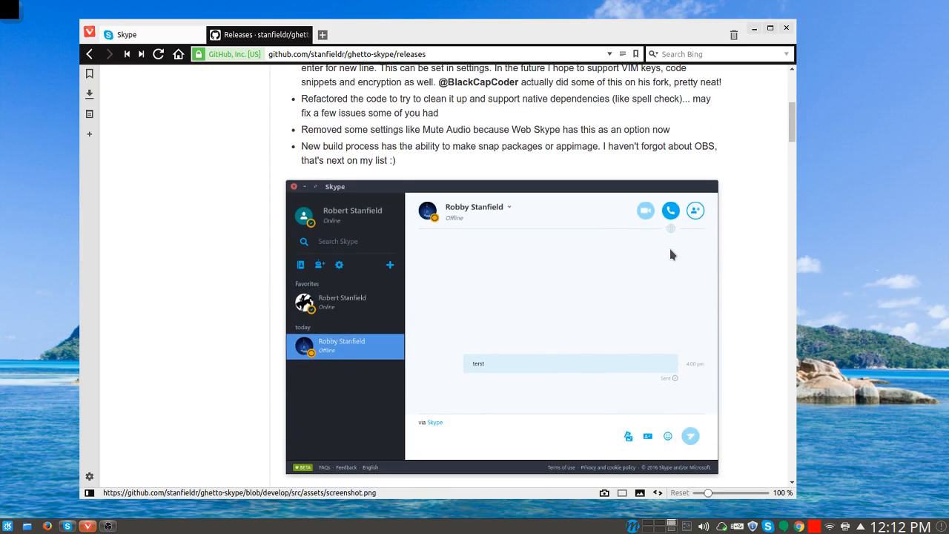
scroll("down", 3)
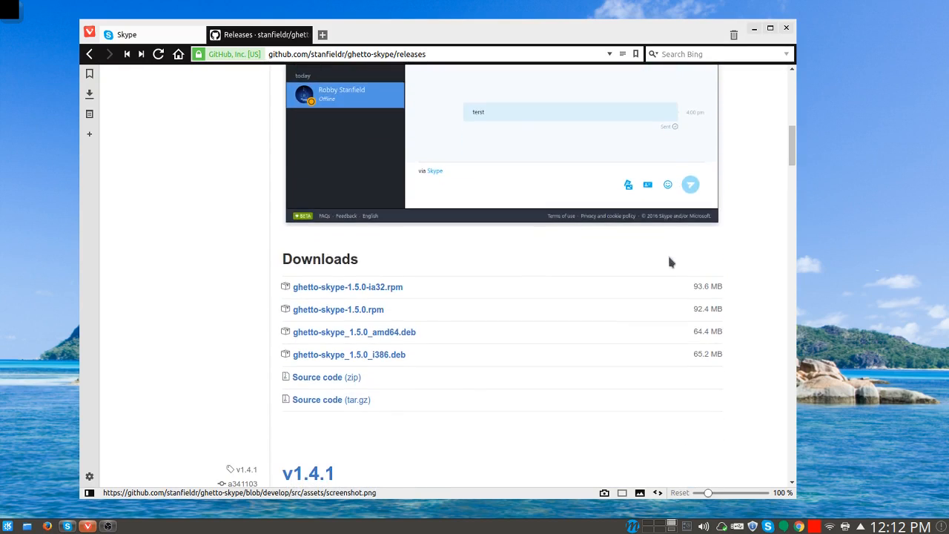
mouse_move(279, 448)
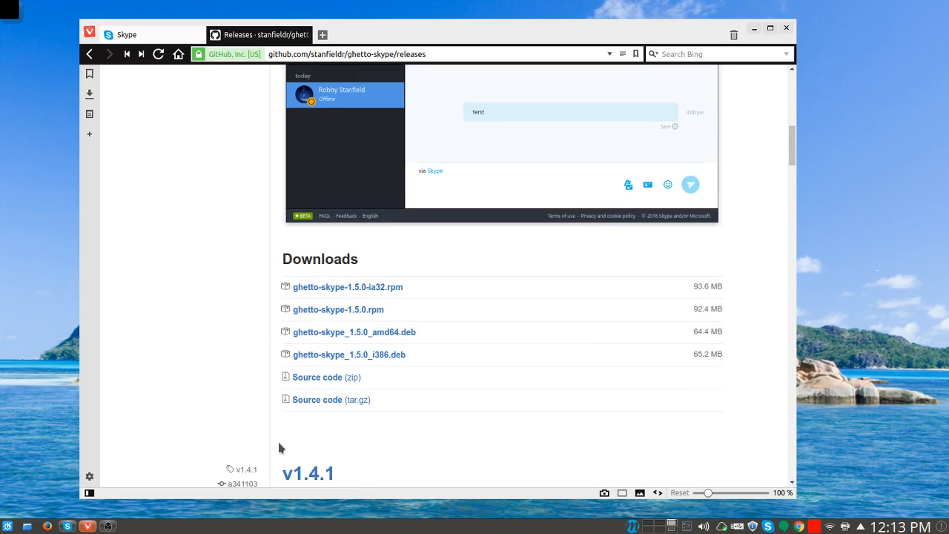
mouse_move(610, 355)
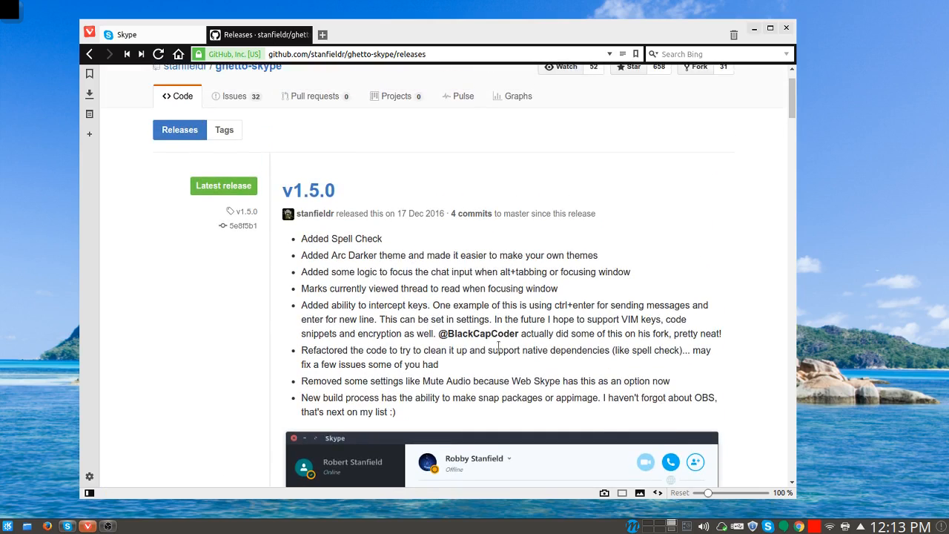
mouse_move(629, 275)
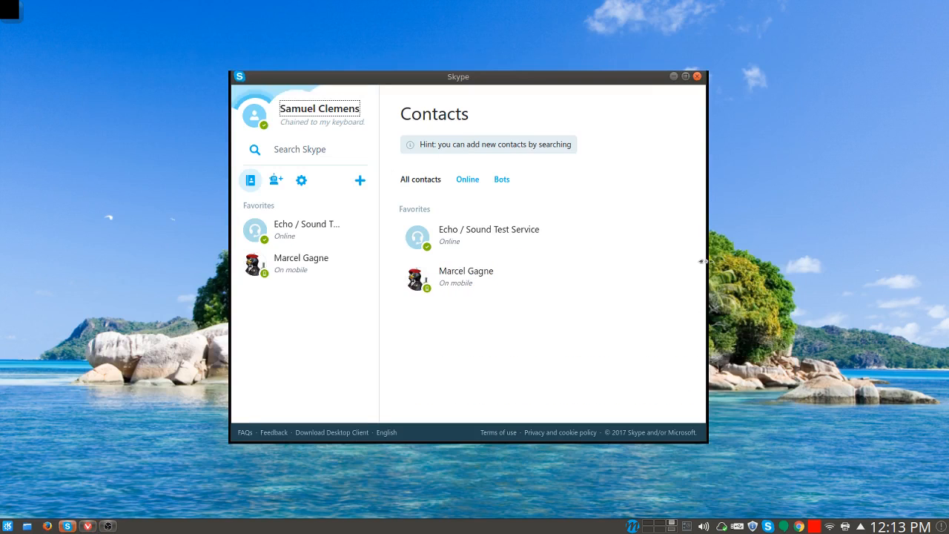
mouse_move(516, 86)
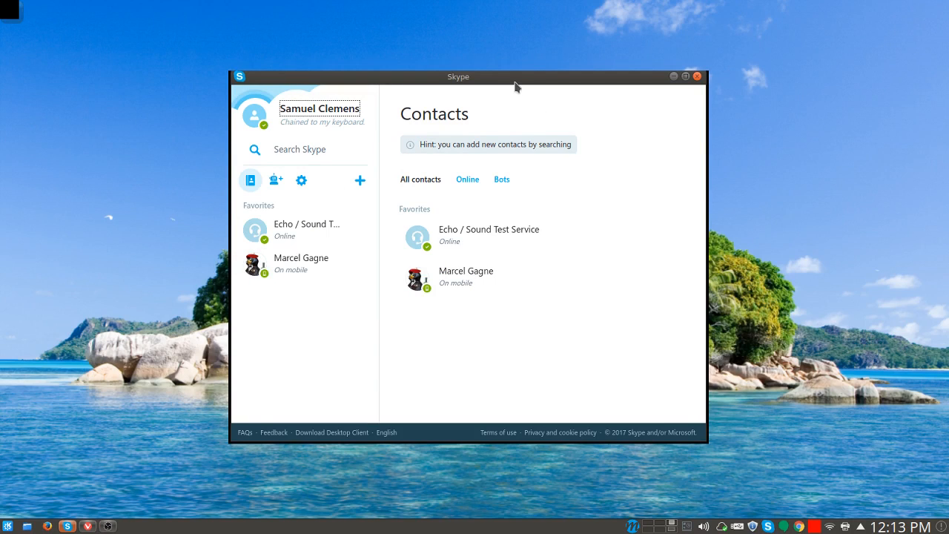
mouse_move(236, 179)
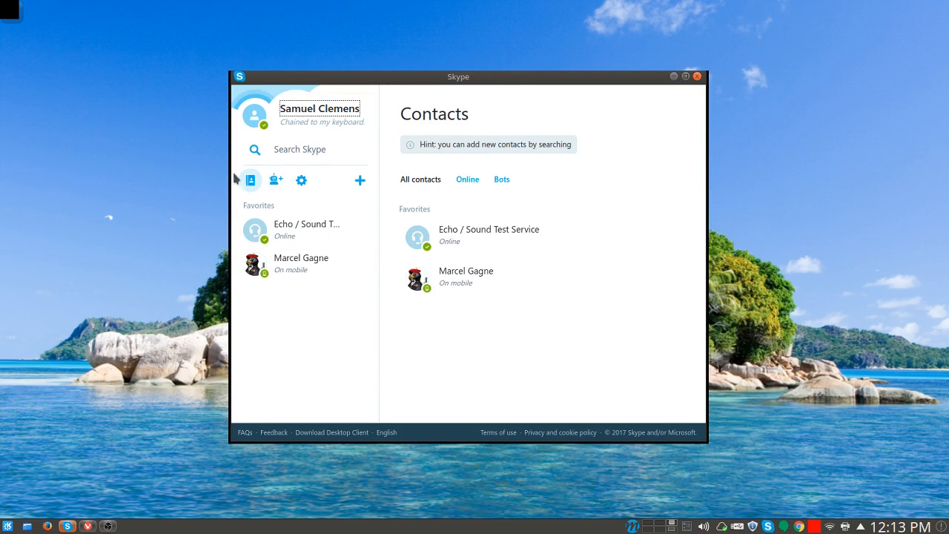
mouse_move(361, 138)
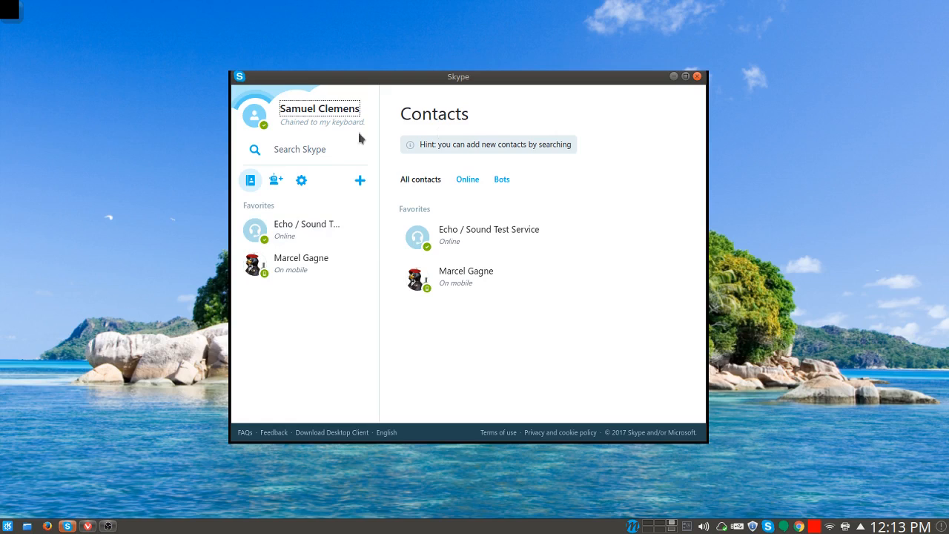
Turn on Dark theme under Settings > Personalization, then reopen the Echo / Sound Test Service chat.
left_click(301, 180)
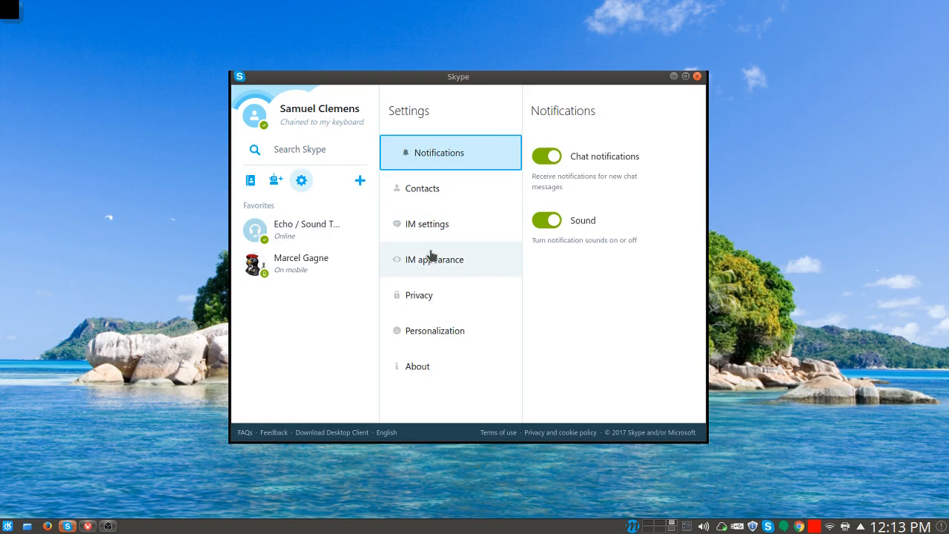
left_click(435, 331)
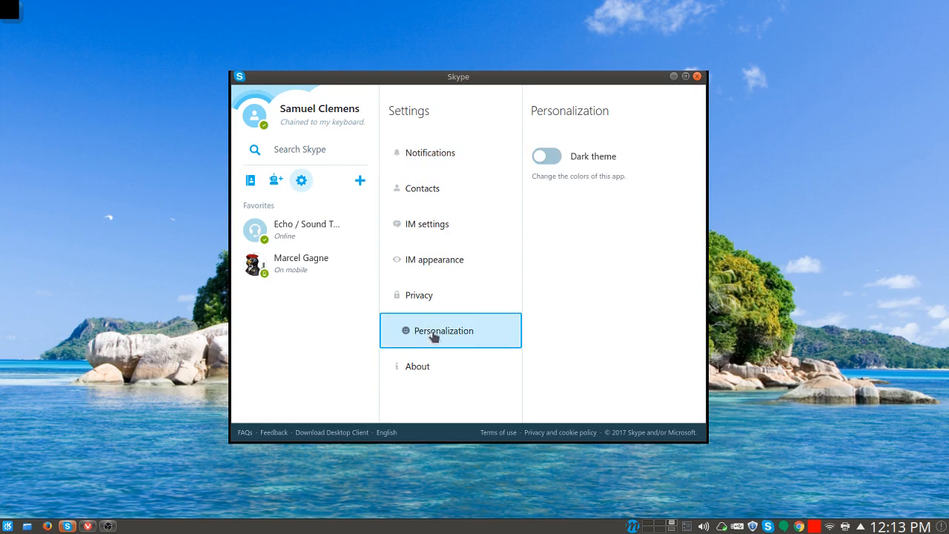
left_click(546, 156)
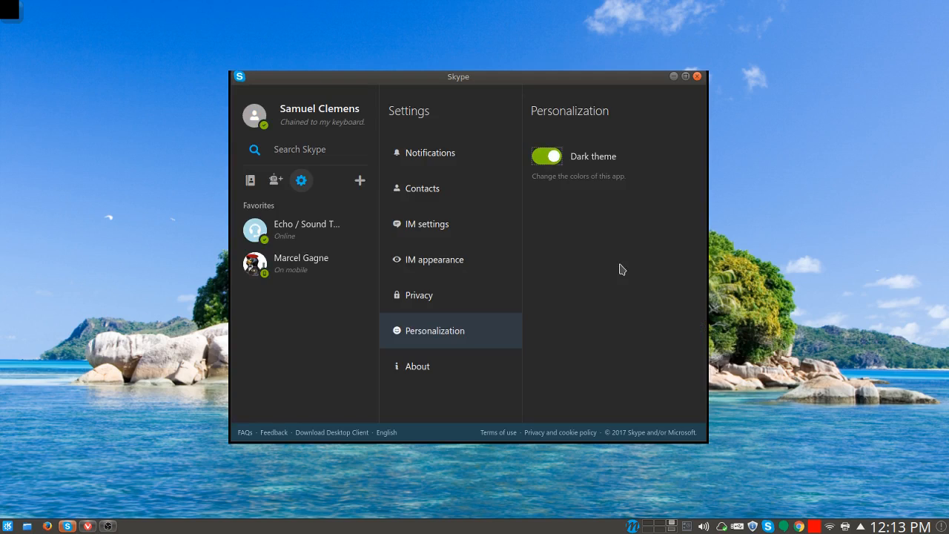
mouse_move(250, 179)
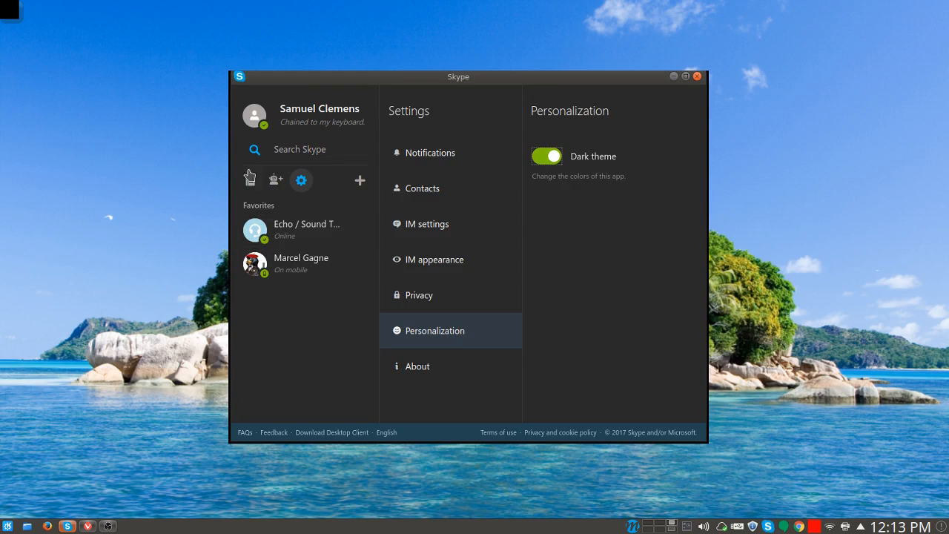
left_click(250, 179)
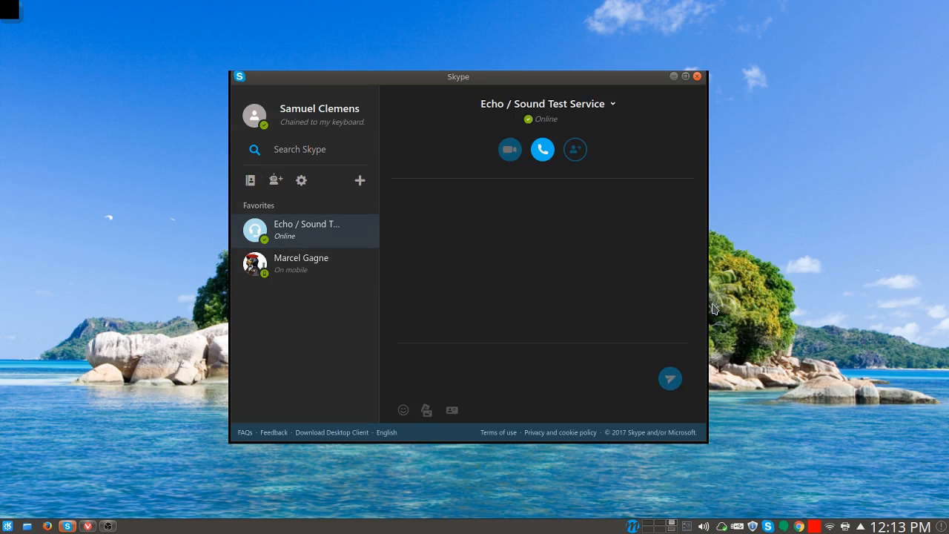
Call Echo / Sound Test Service, hang up after about 33 seconds, and close the call screen.
left_click(541, 149)
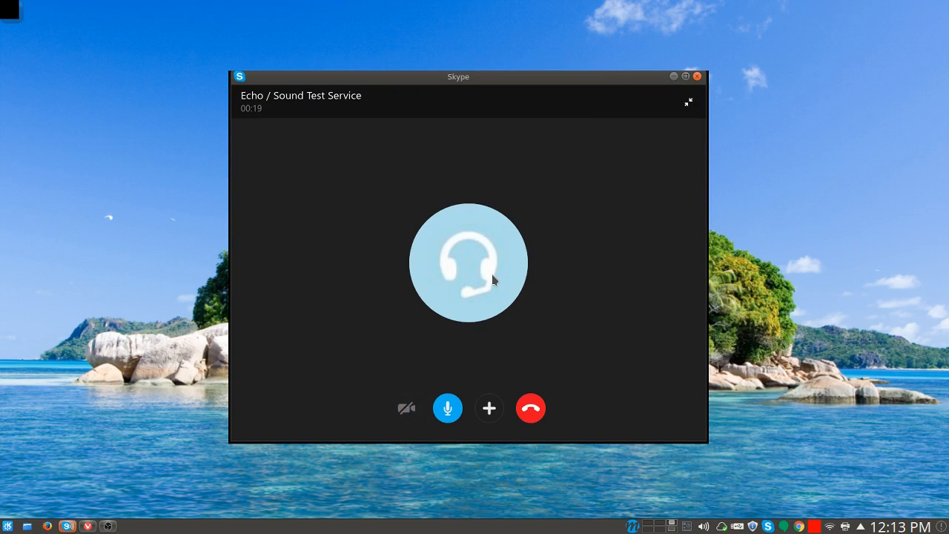
mouse_move(649, 283)
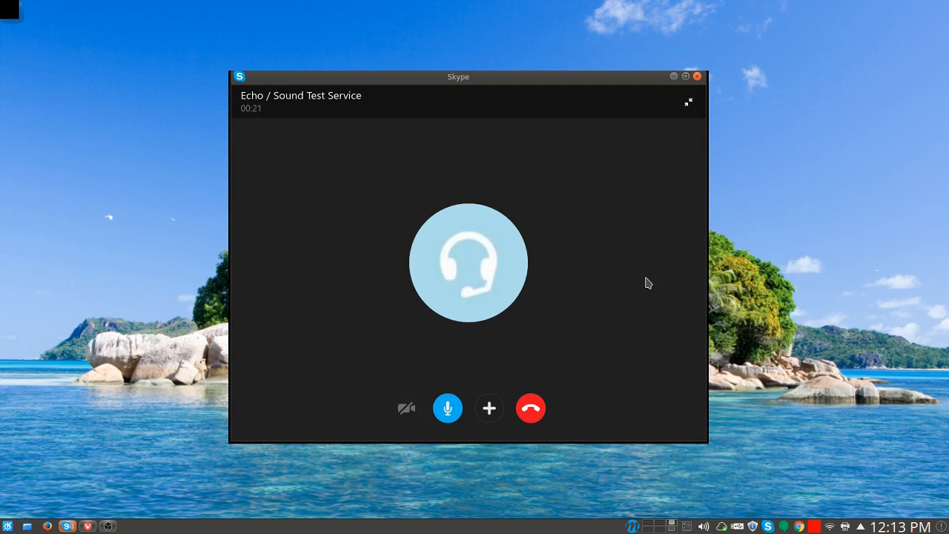
left_click(530, 408)
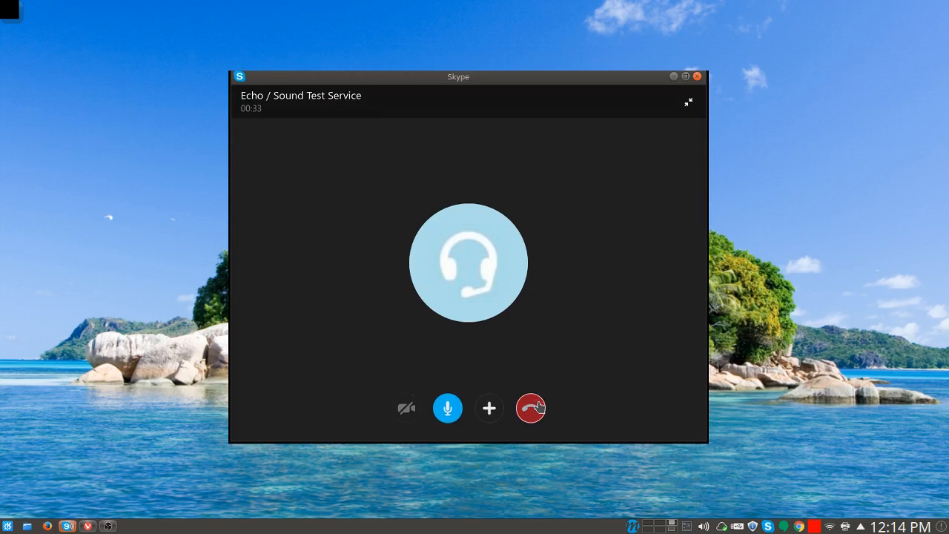
left_click(530, 408)
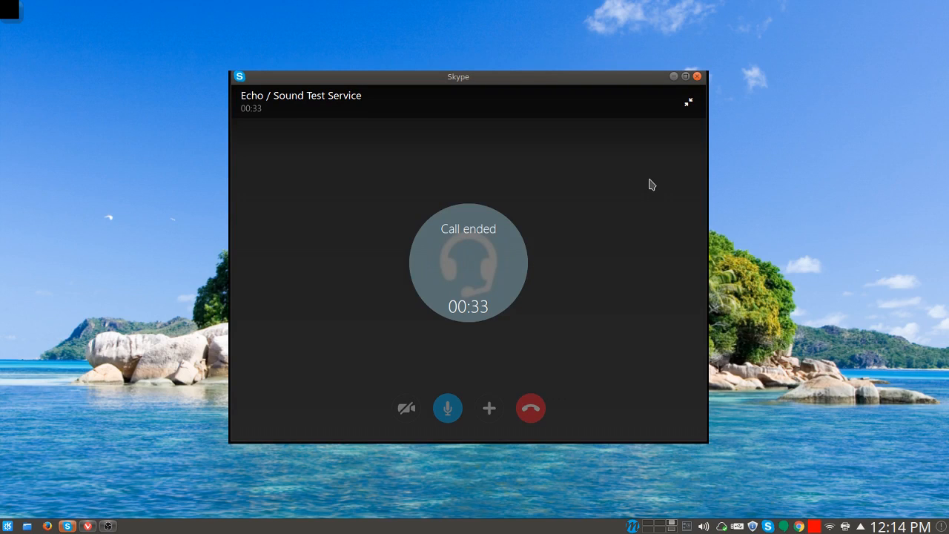
left_click(530, 407)
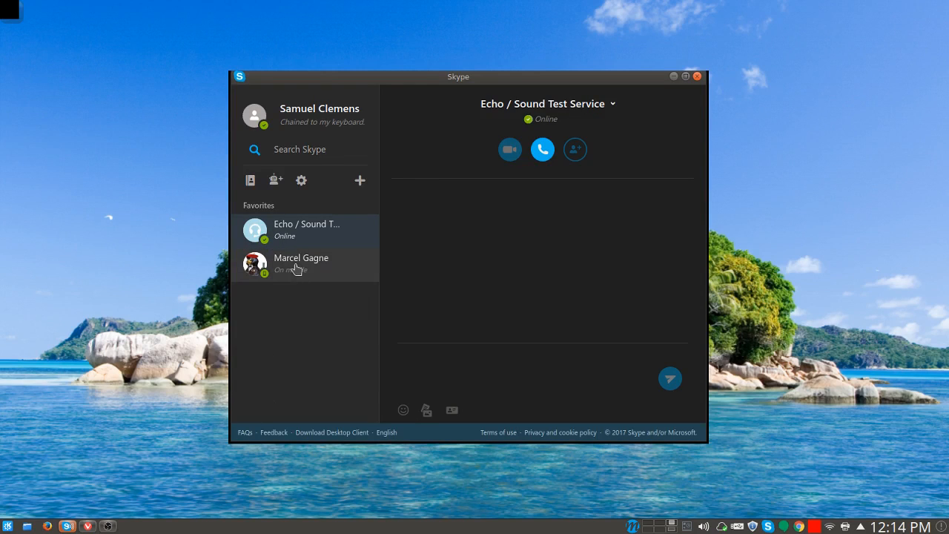
left_click(301, 263)
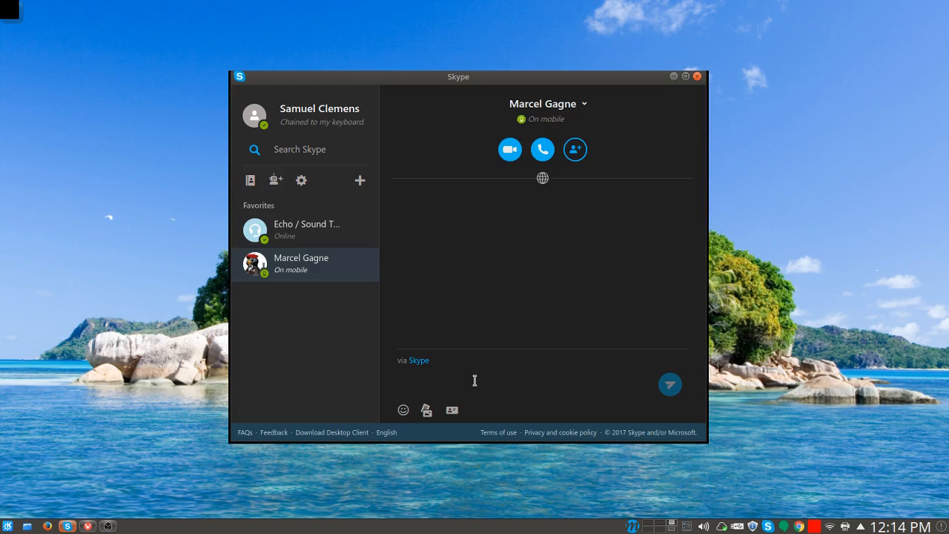
type("he")
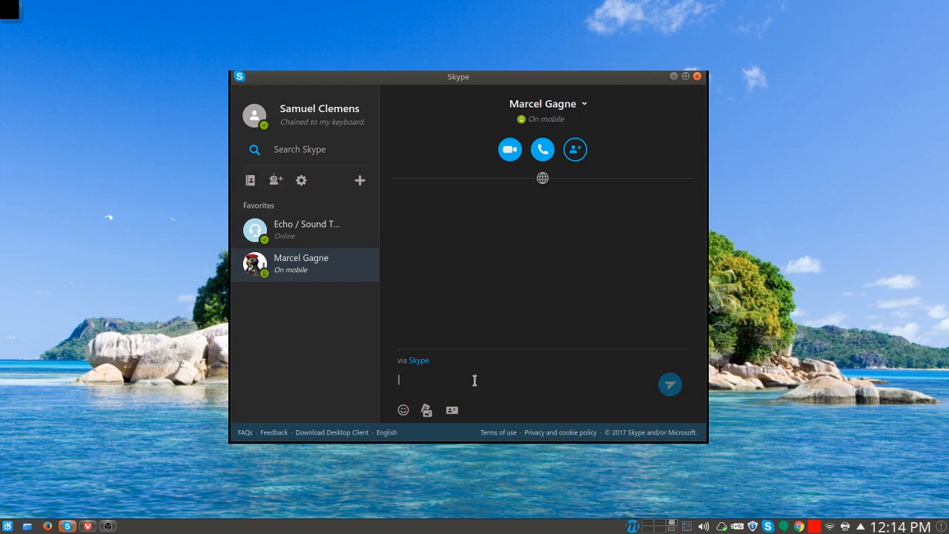
type("Hello Marcel.")
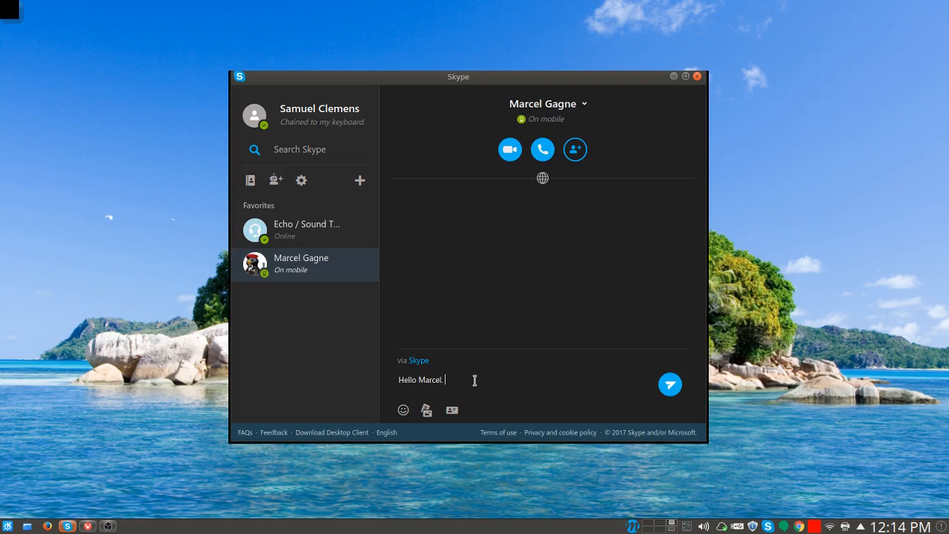
type("How are you")
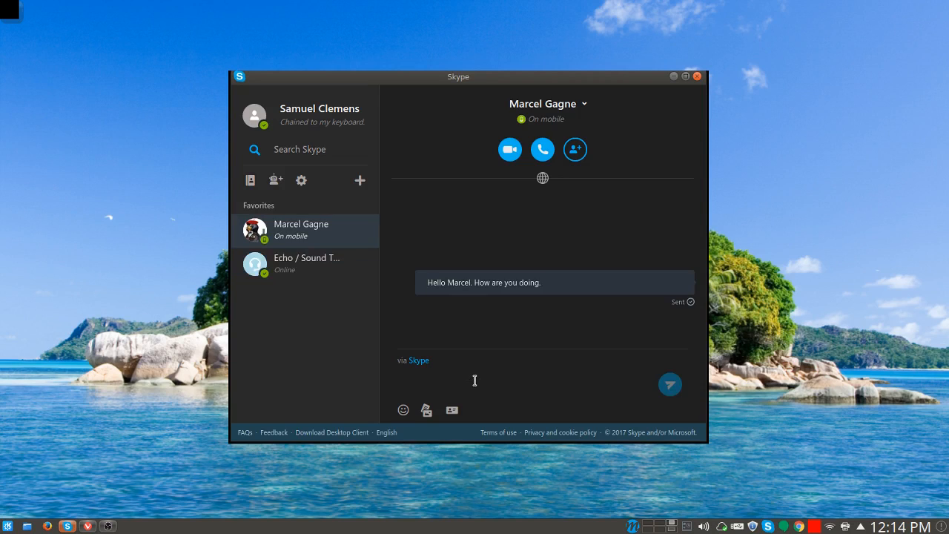
mouse_move(509, 149)
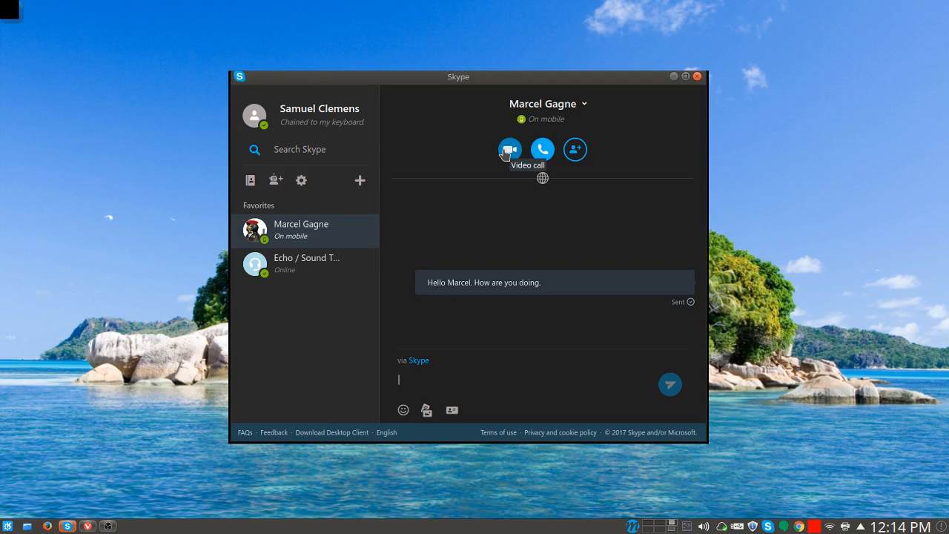
Video call Marcel Gagne, accept his incoming video call, hang up after about 18 seconds, and close the call screen.
left_click(509, 149)
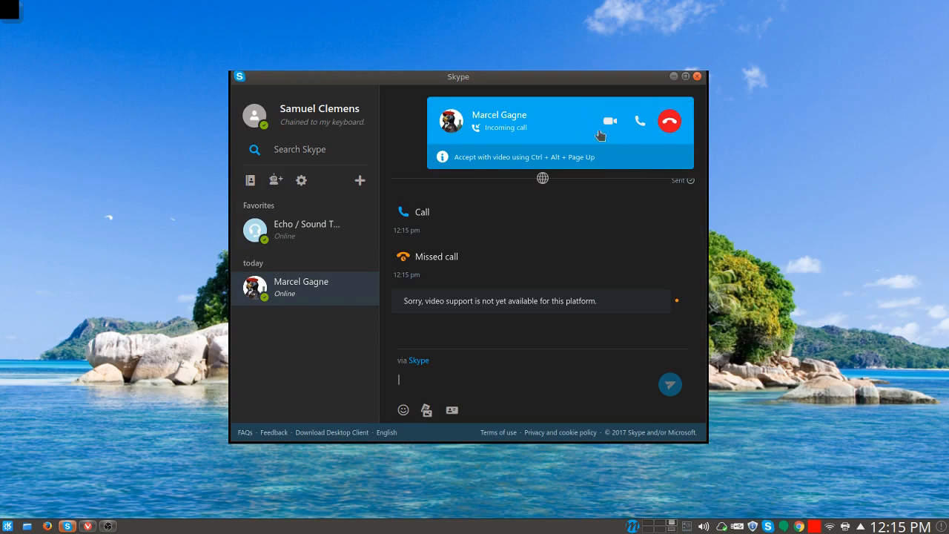
mouse_move(609, 120)
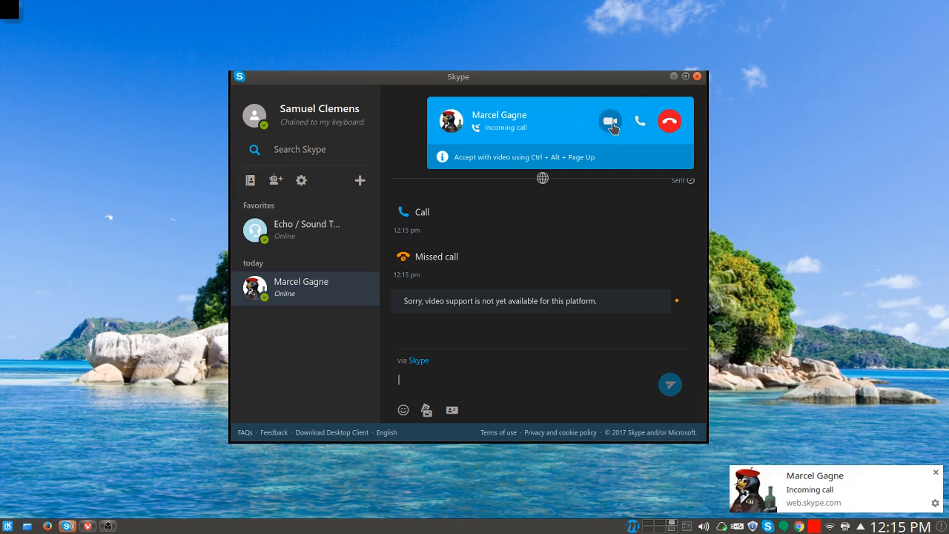
left_click(610, 121)
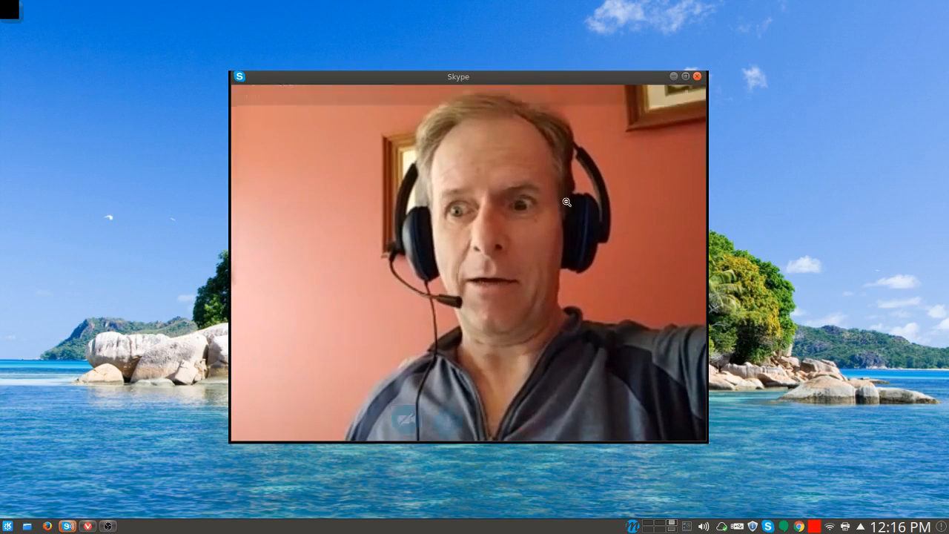
left_click(530, 406)
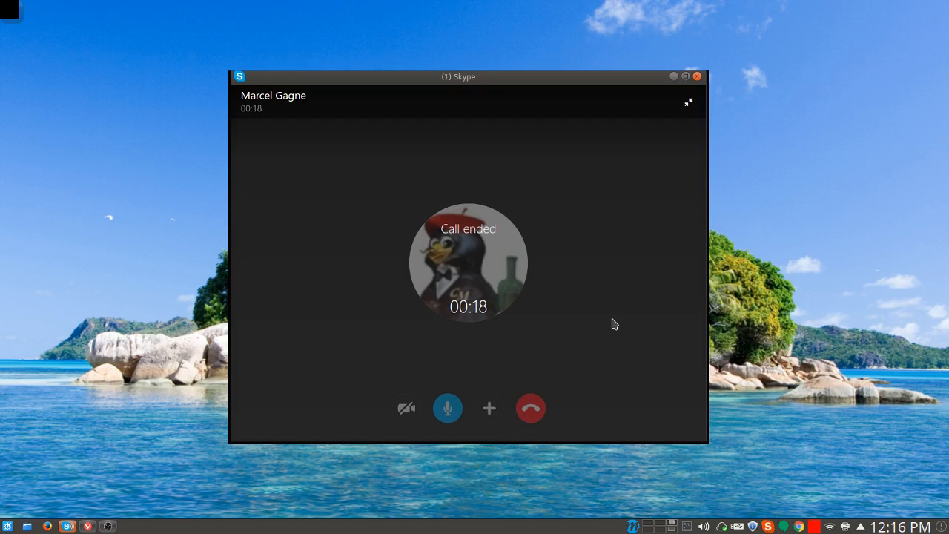
left_click(530, 407)
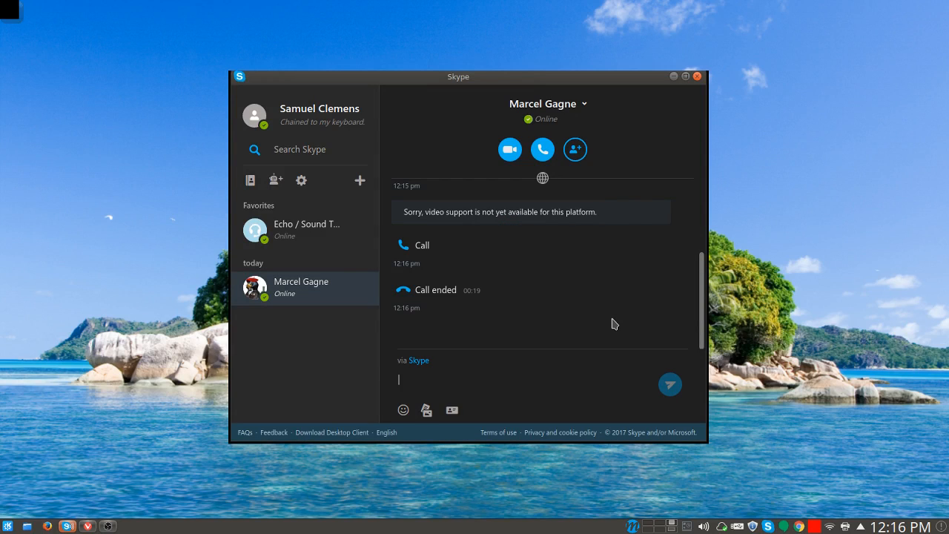
mouse_move(611, 329)
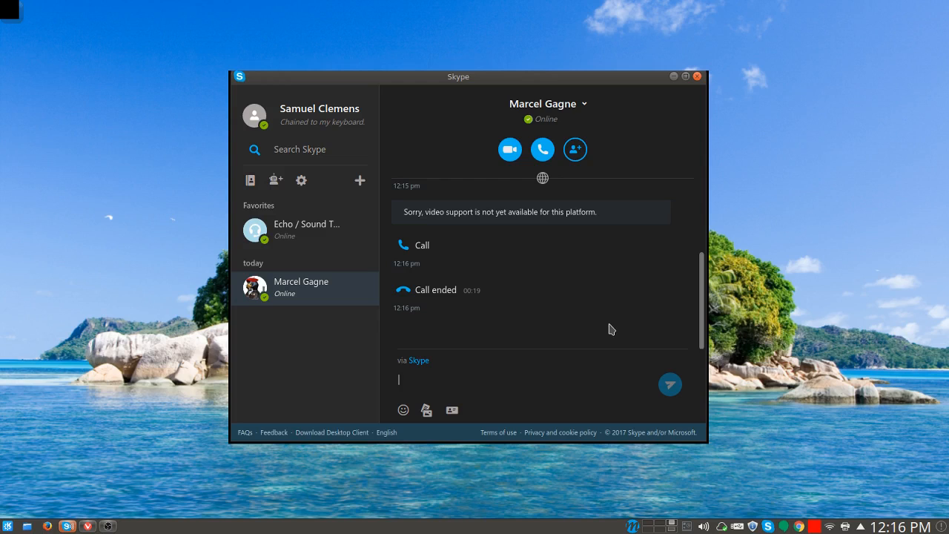